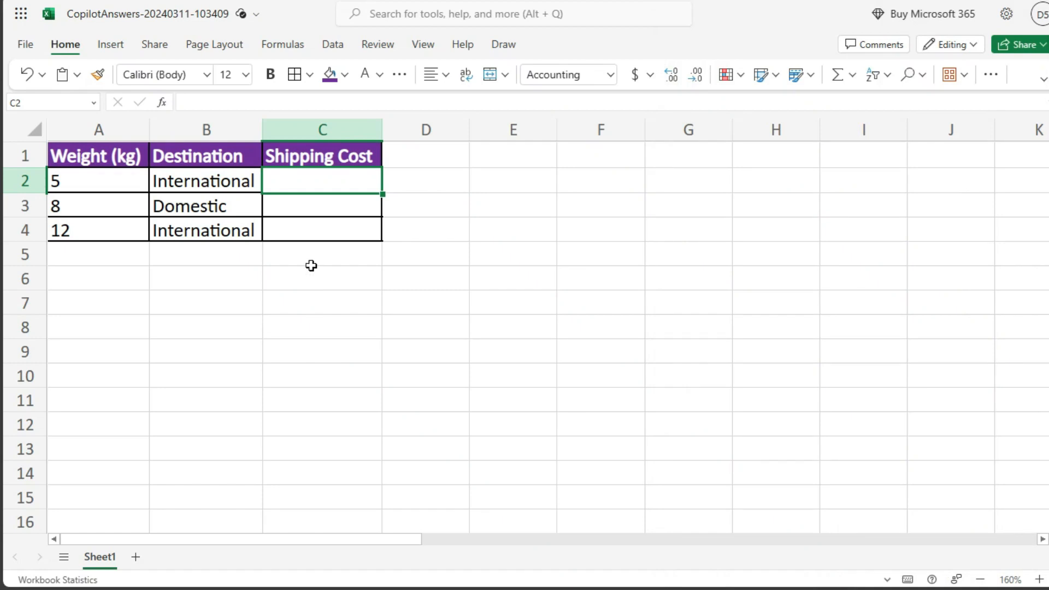
# Step: Begin in C2 the formula =IF(A2>10,IF(B2="national", testing weight then destination
pyautogui.click(322, 180)
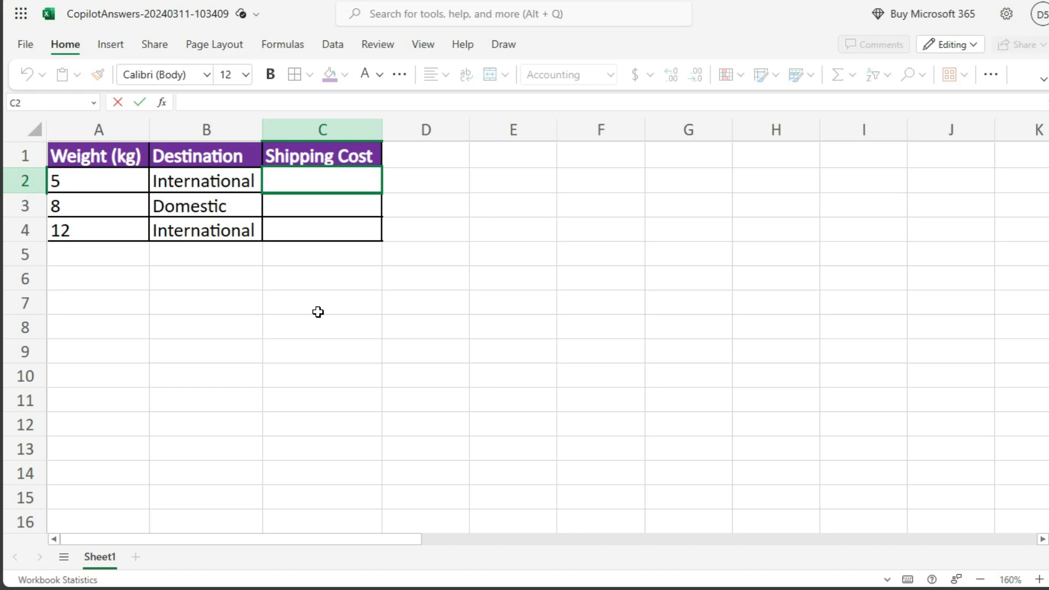
pyautogui.write('=IF(')
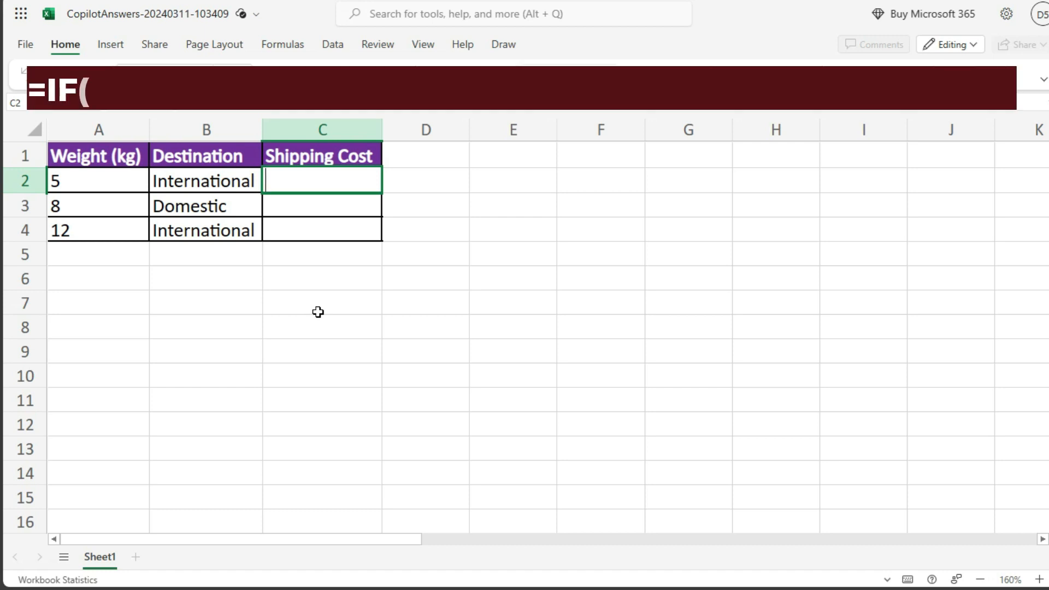
pyautogui.write('A2>10,I')
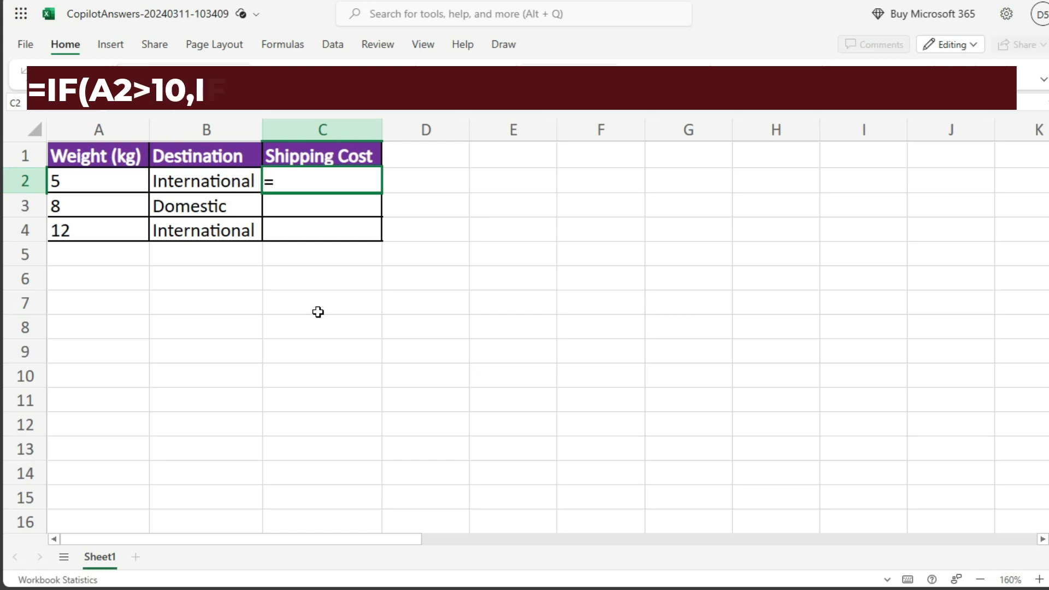
pyautogui.write('if(B2 = "')
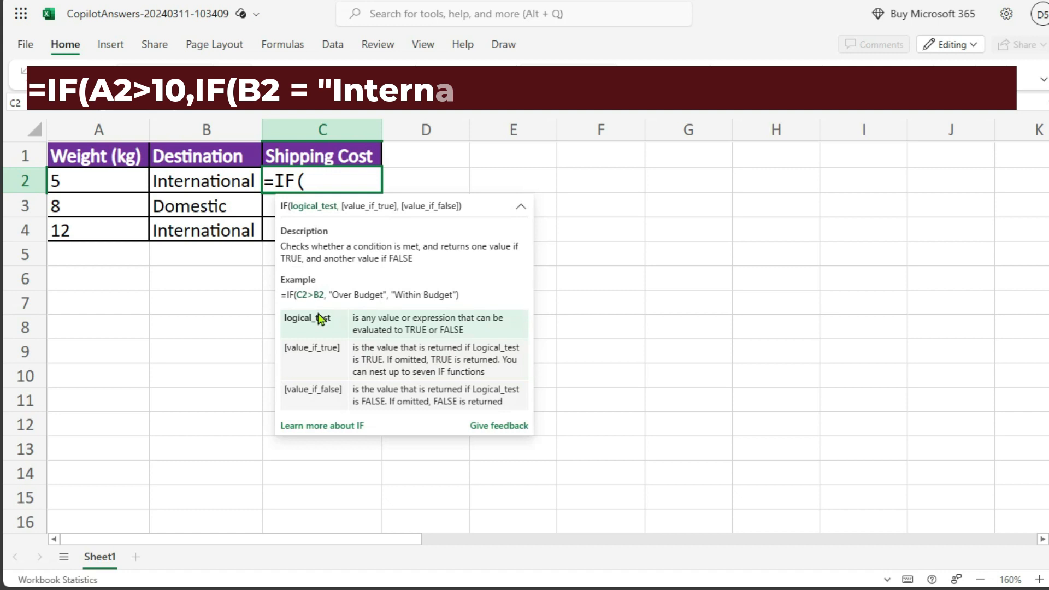
pyautogui.write('national",A2 * 0.2, A2 * 0.15), A2 * 0')
pyautogui.write('A2>10')
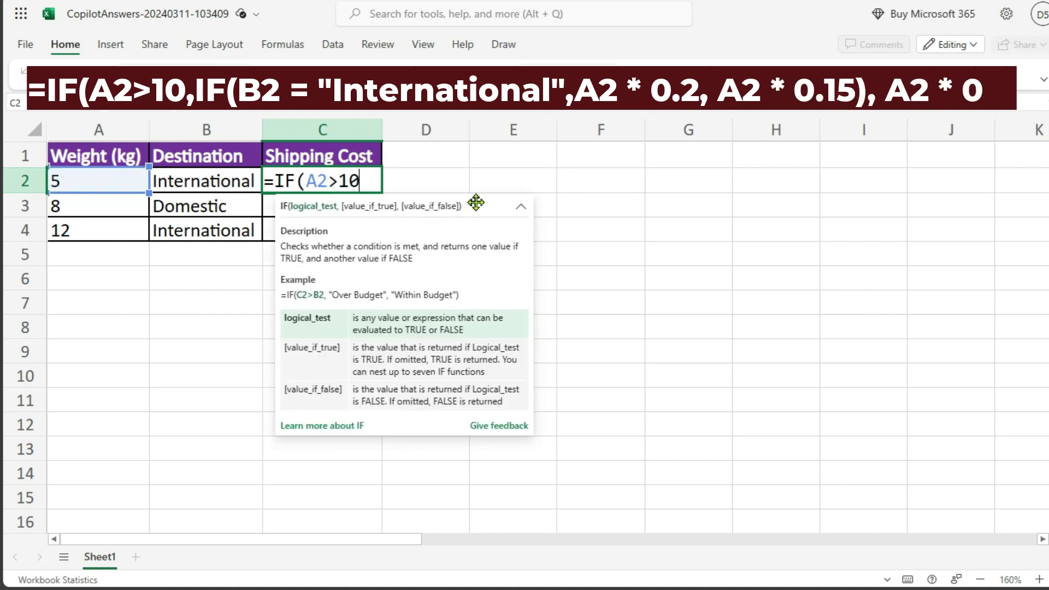
pyautogui.write(',')
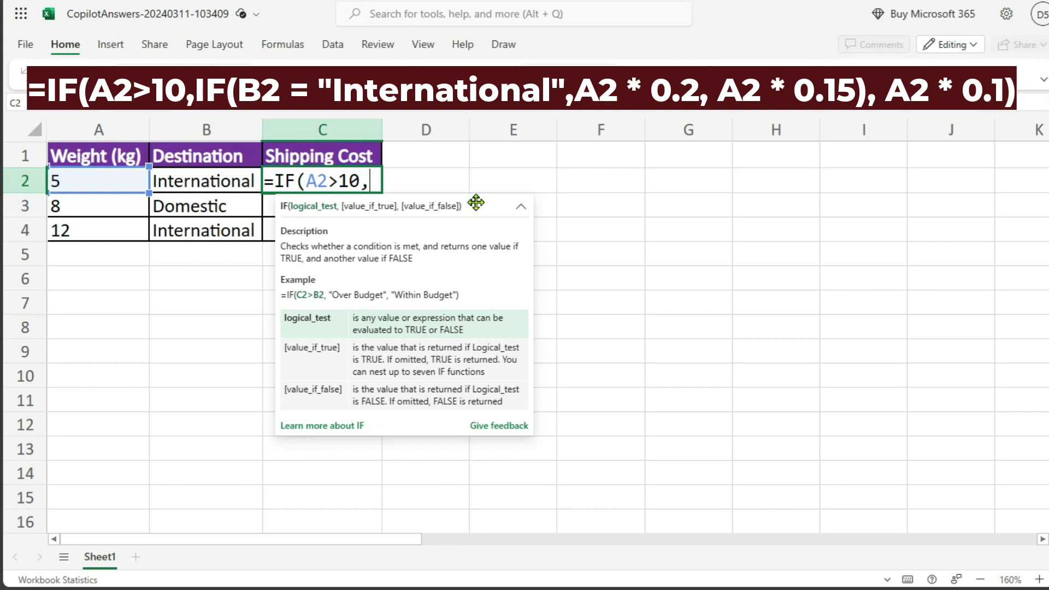